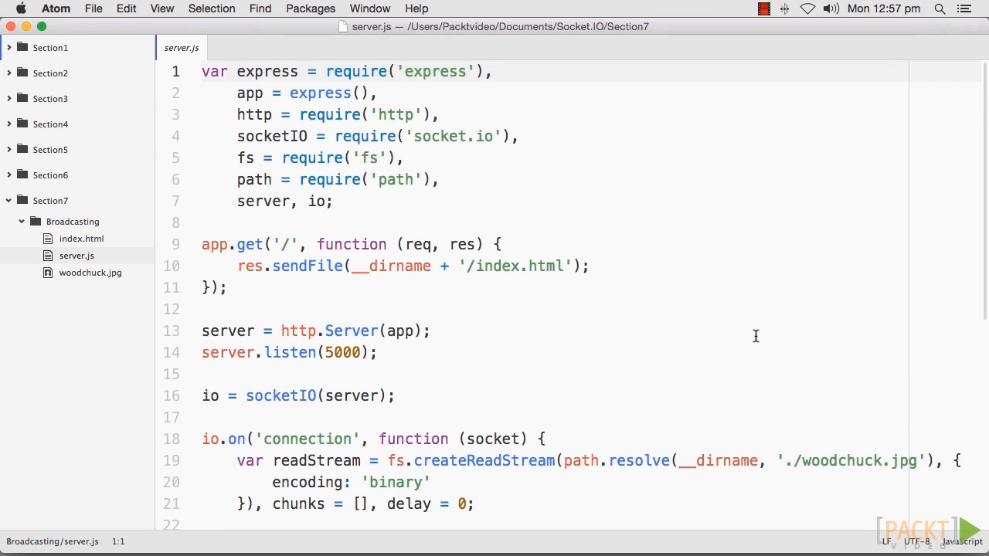
pyautogui.moveTo(236, 462)
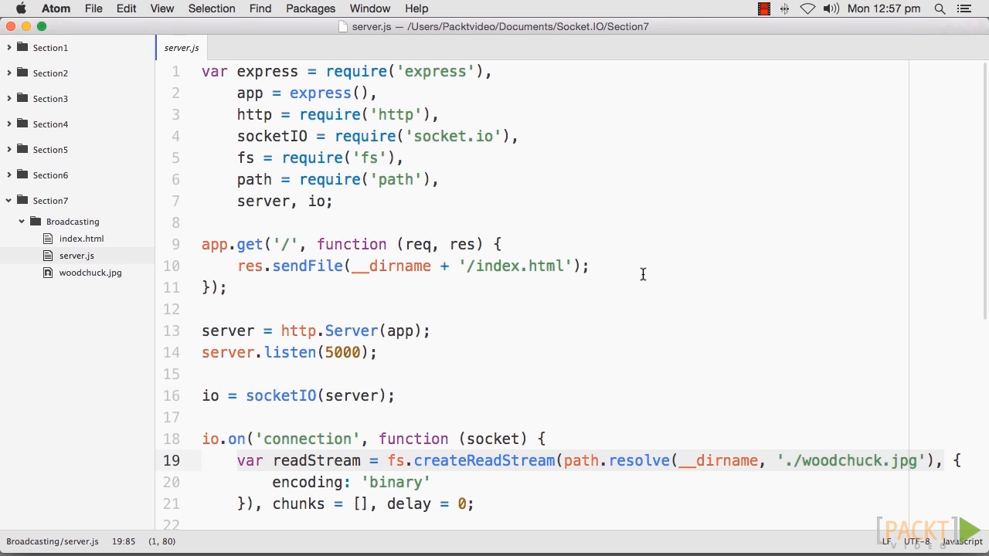
pyautogui.moveTo(556, 349)
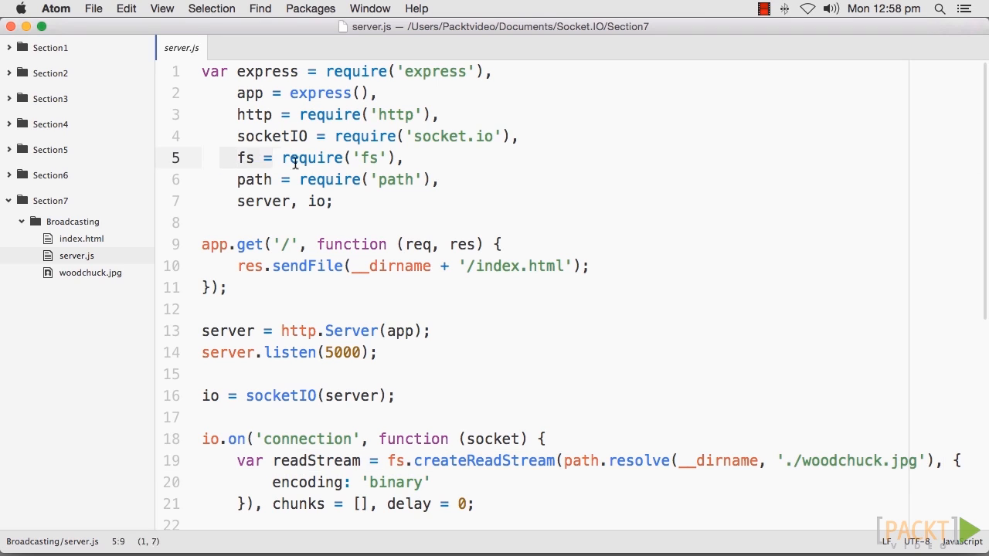
# - Review server.js, placing the cursor on the fs require line and the img-chunk emit line
pyautogui.click(643, 275)
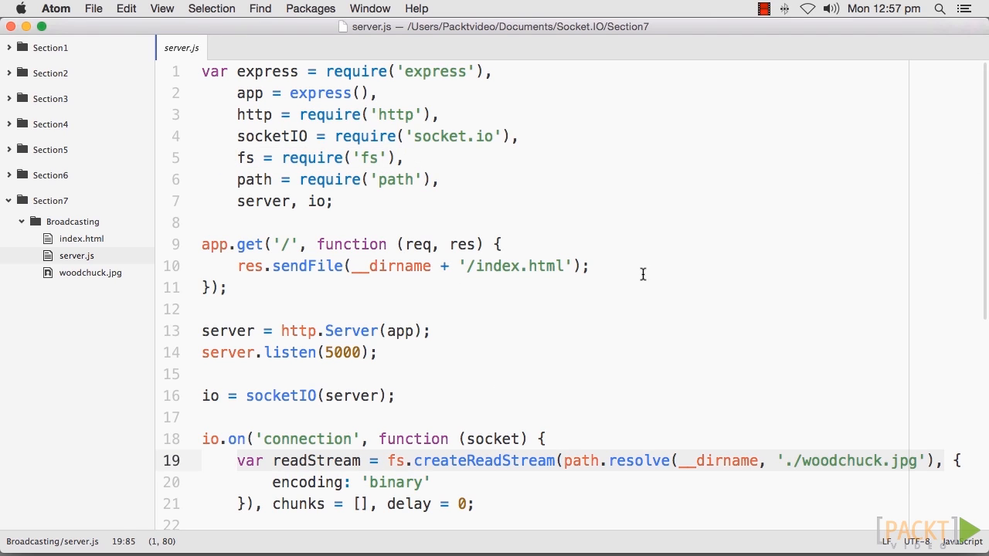
pyautogui.moveTo(556, 349)
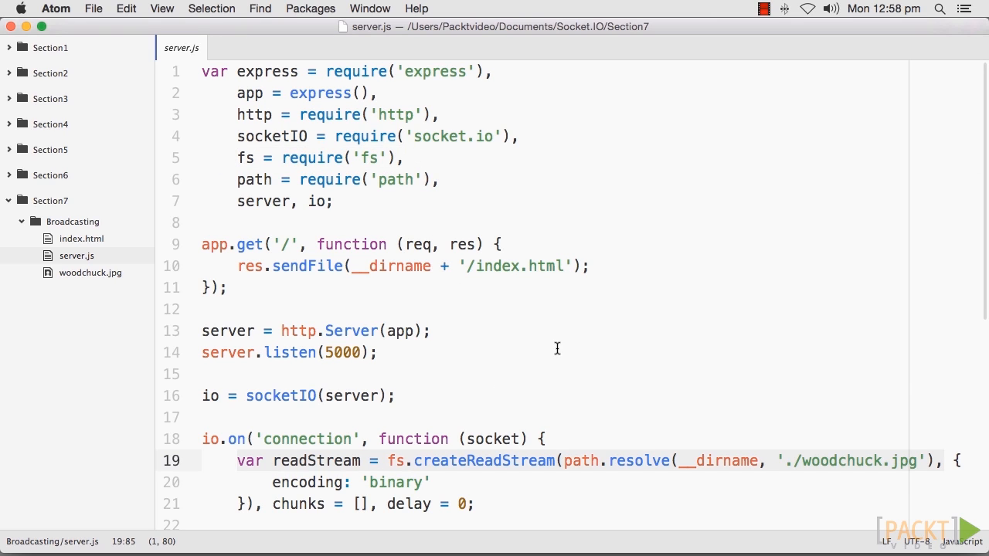
pyautogui.click(335, 157)
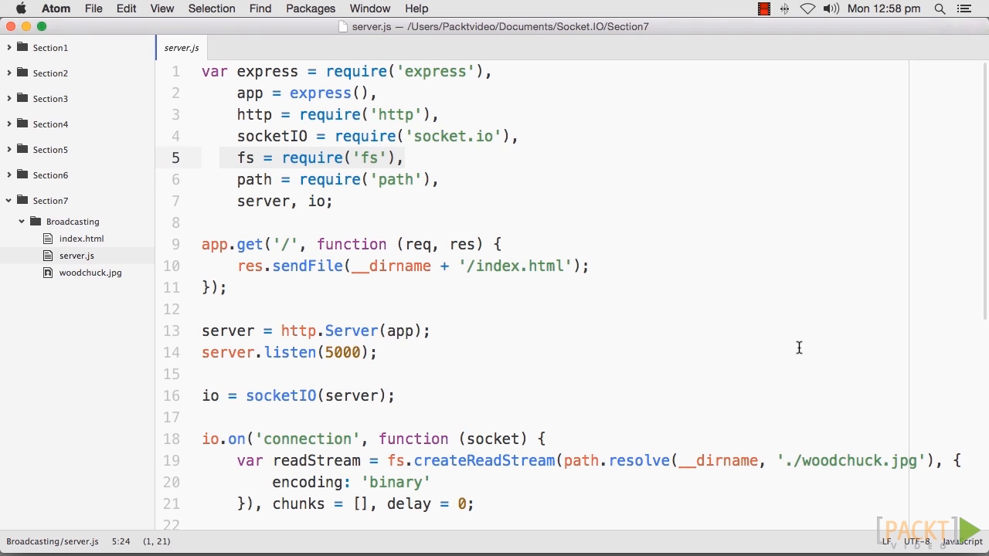
pyautogui.moveTo(984, 309)
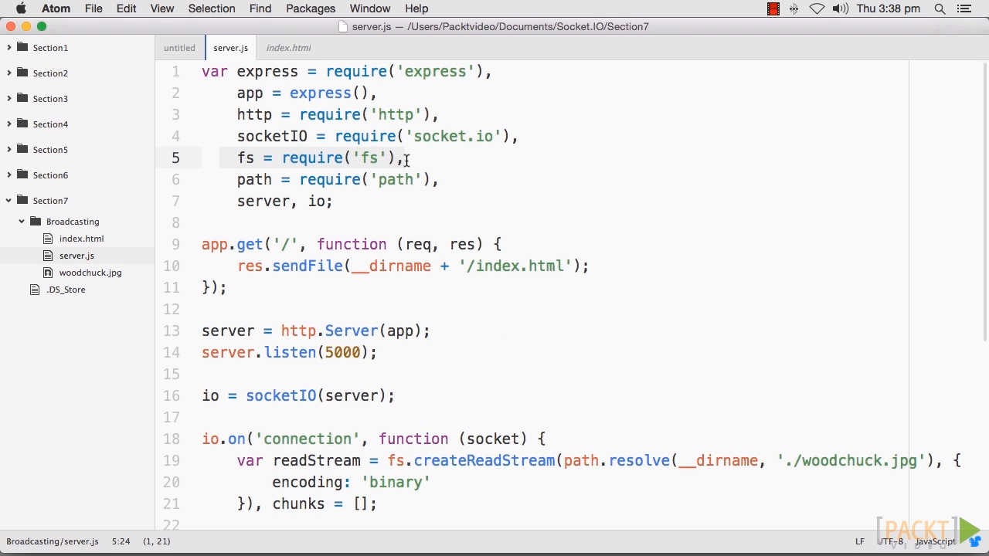
pyautogui.scroll(-3)
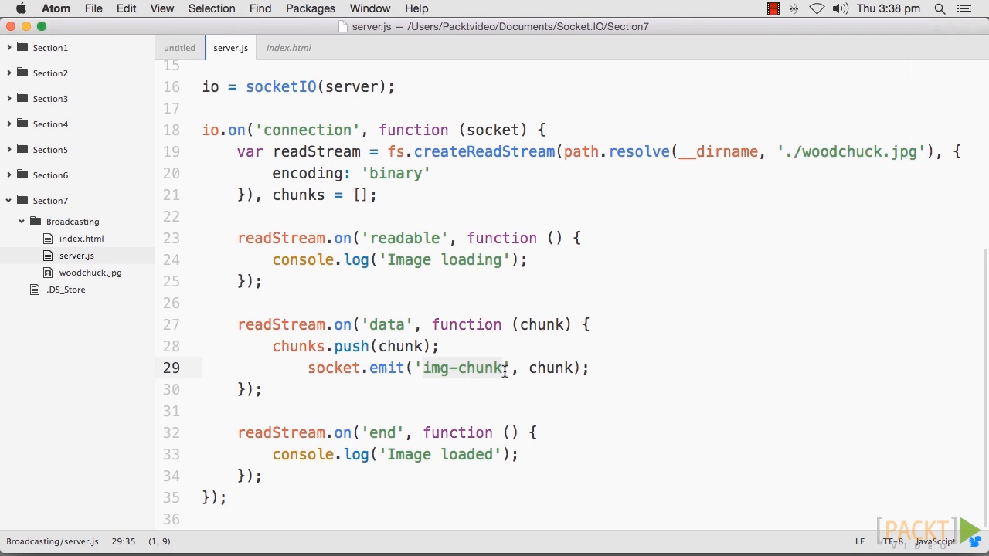
pyautogui.click(590, 368)
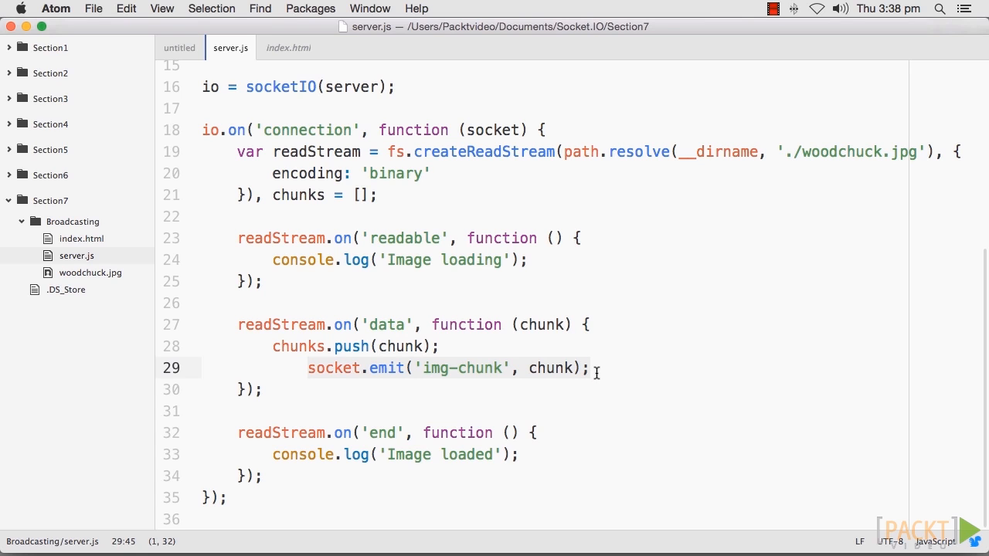
pyautogui.click(287, 46)
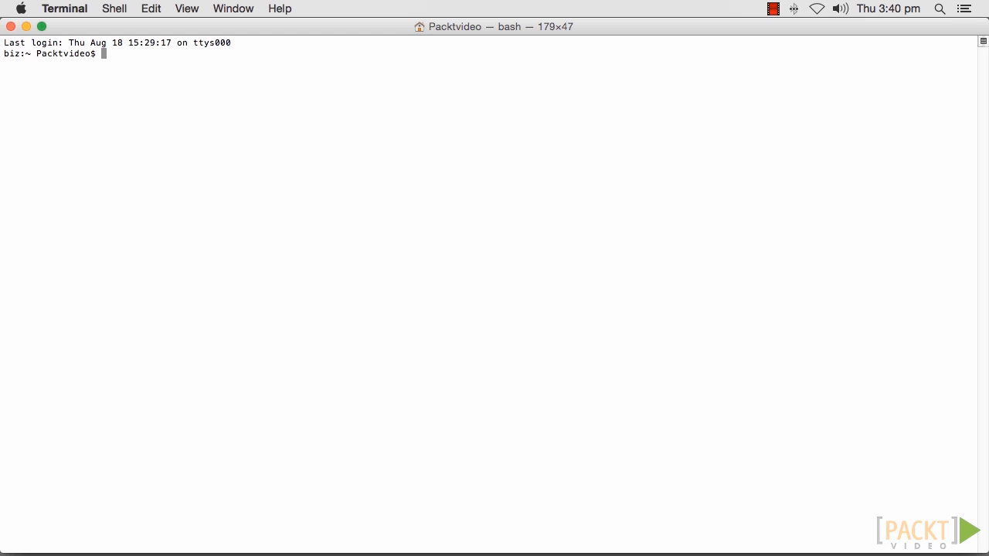
# - In Terminal, begin the cd command into the Documents folder of the Socket.IO project
pyautogui.write('cd')
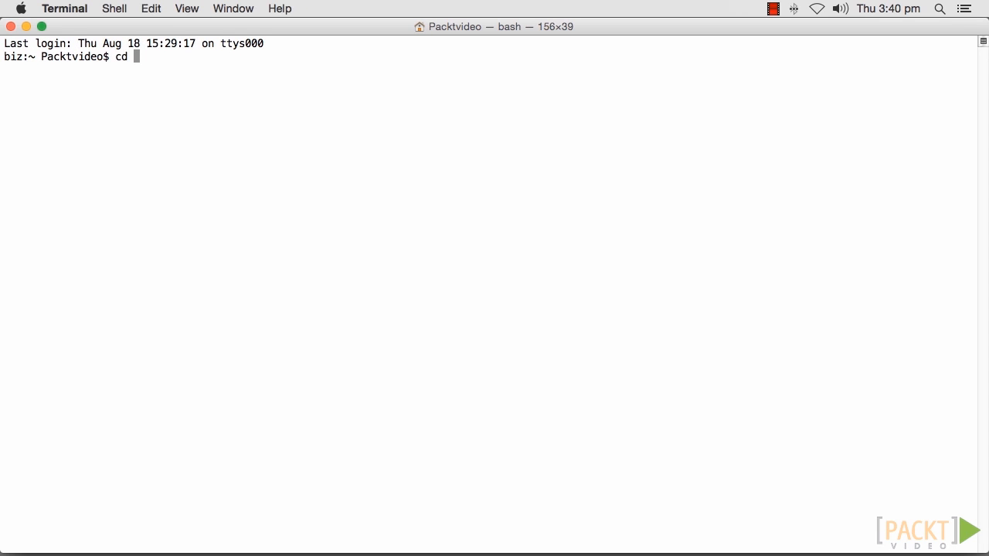
pyautogui.write('Documen')
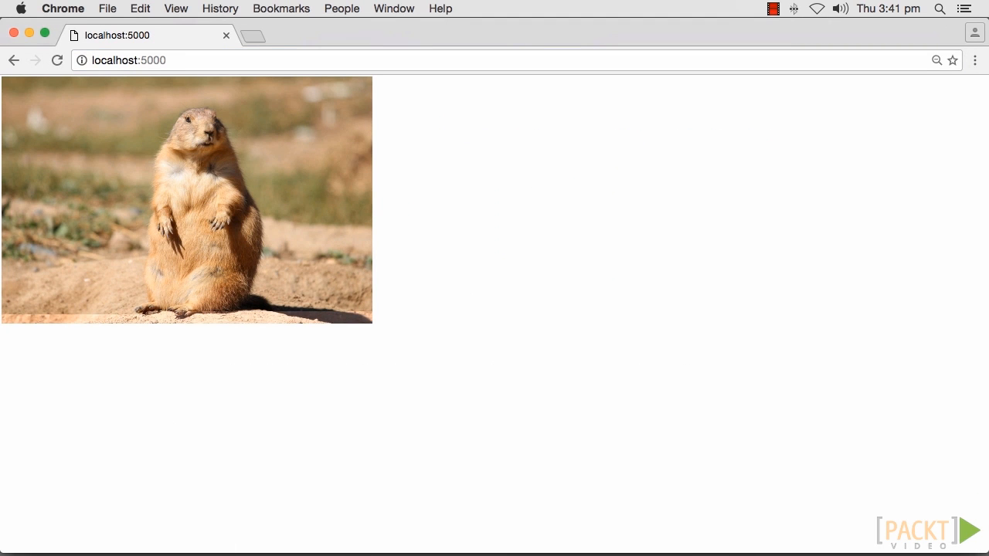
pyautogui.moveTo(930, 16)
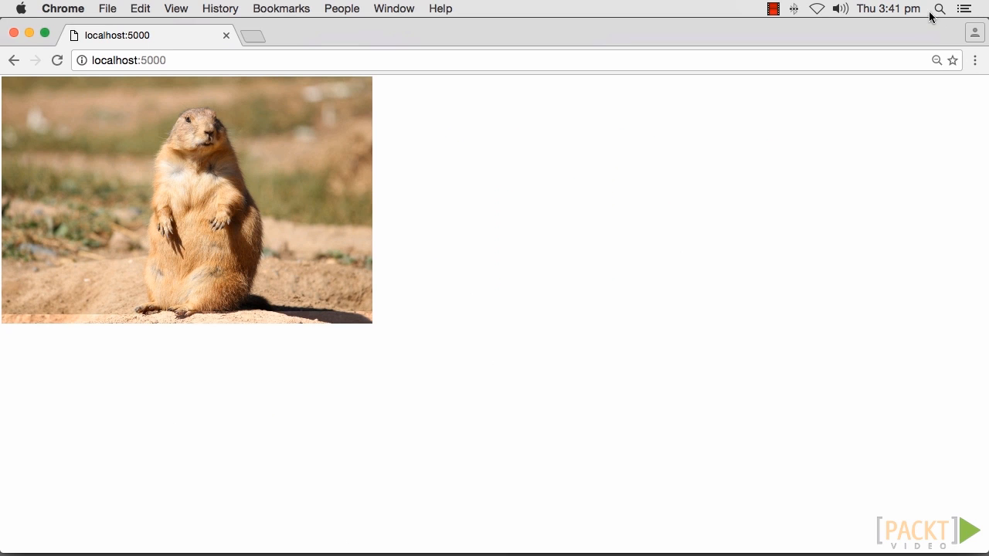
pyautogui.click(975, 60)
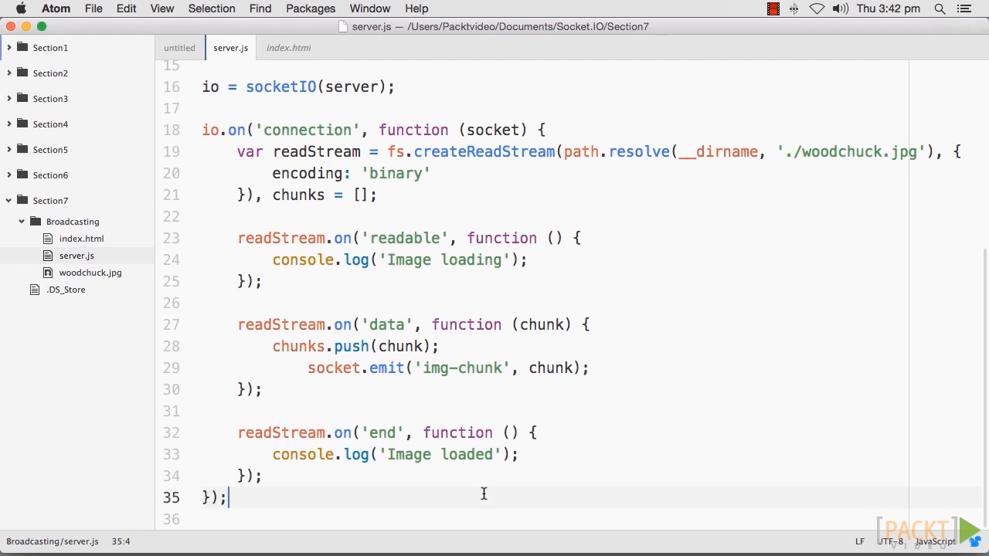
# - Replace the semicolon after chunks = [] with ', delay = 0;' and begin the delay increment line
pyautogui.click(386, 195)
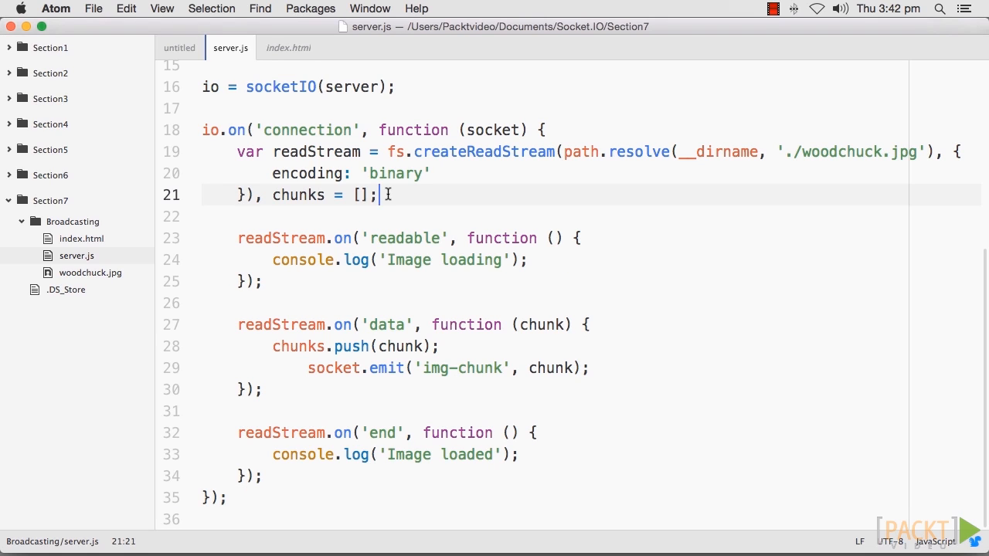
pyautogui.press('Backspace')
pyautogui.write(',')
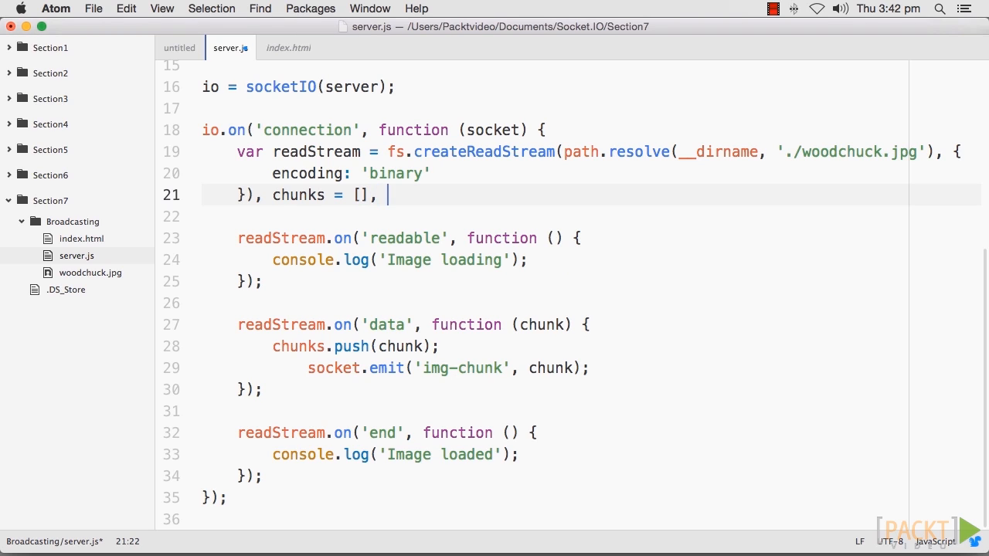
pyautogui.write('d')
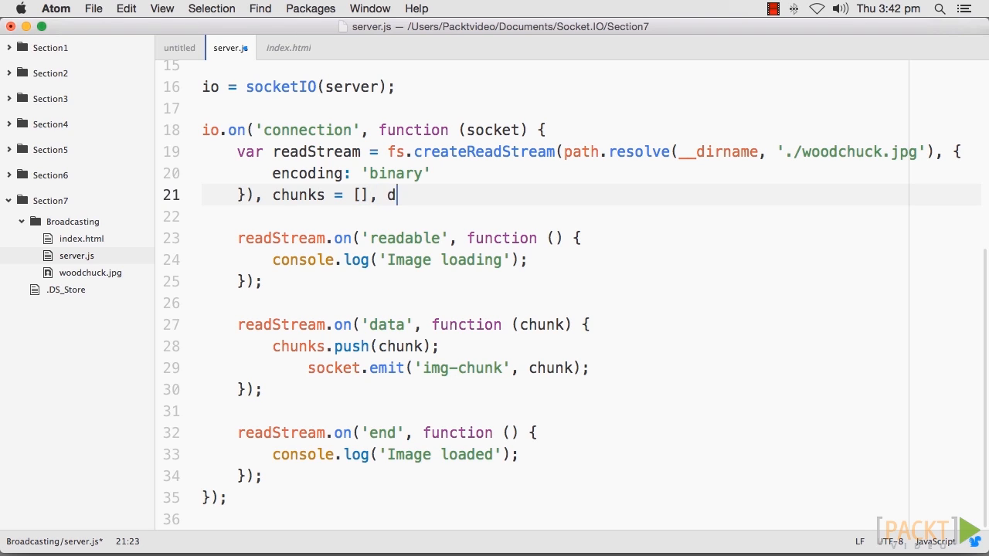
pyautogui.write('elay')
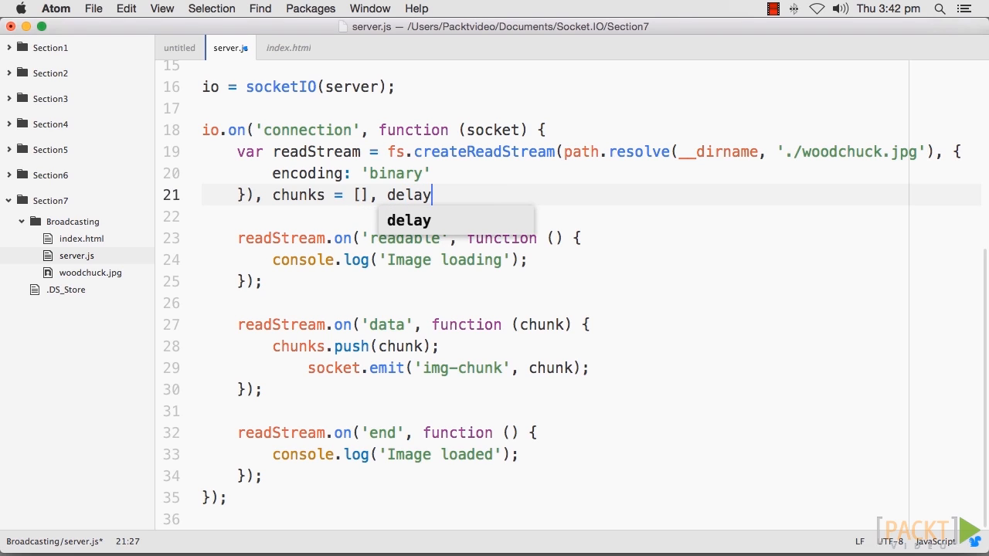
pyautogui.write('= 0')
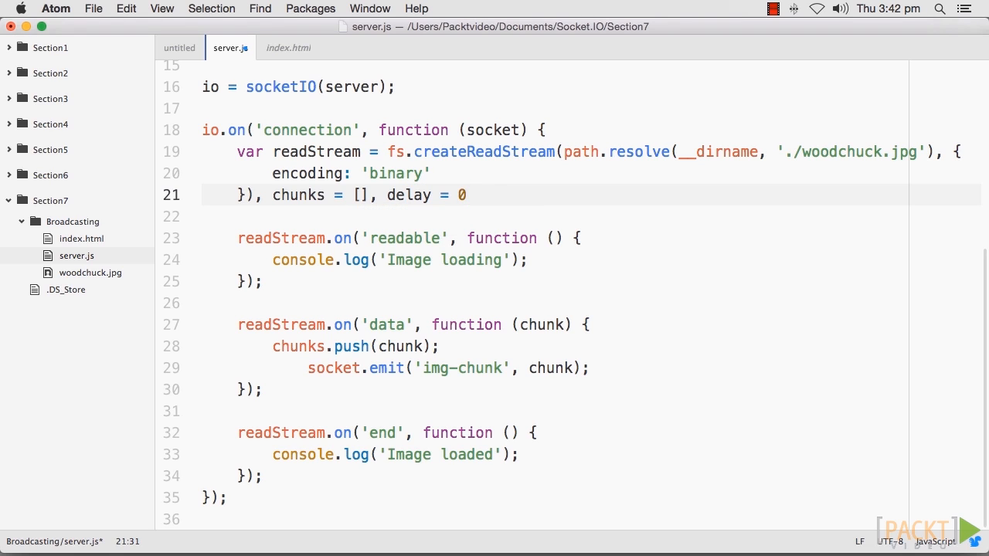
pyautogui.write(';')
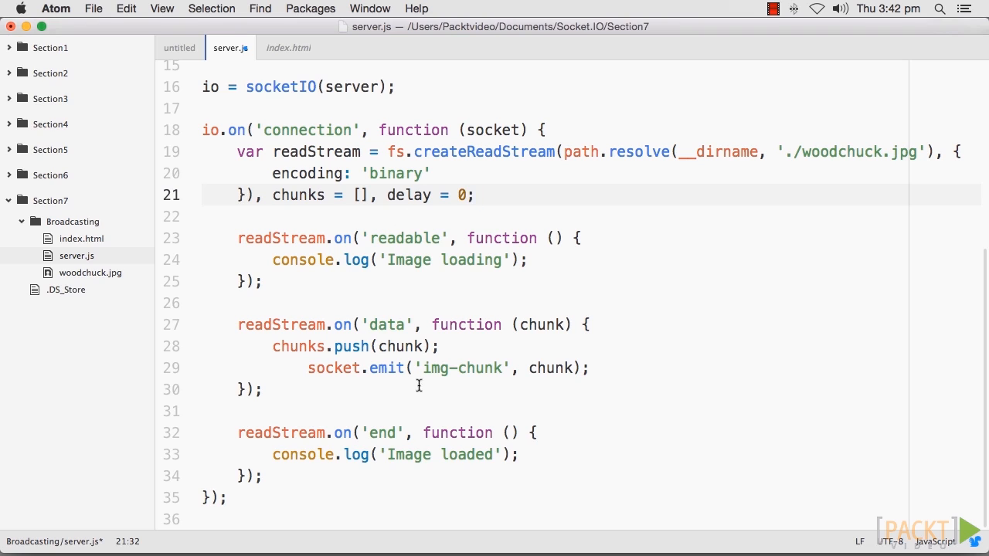
pyautogui.write('delay = delay +')
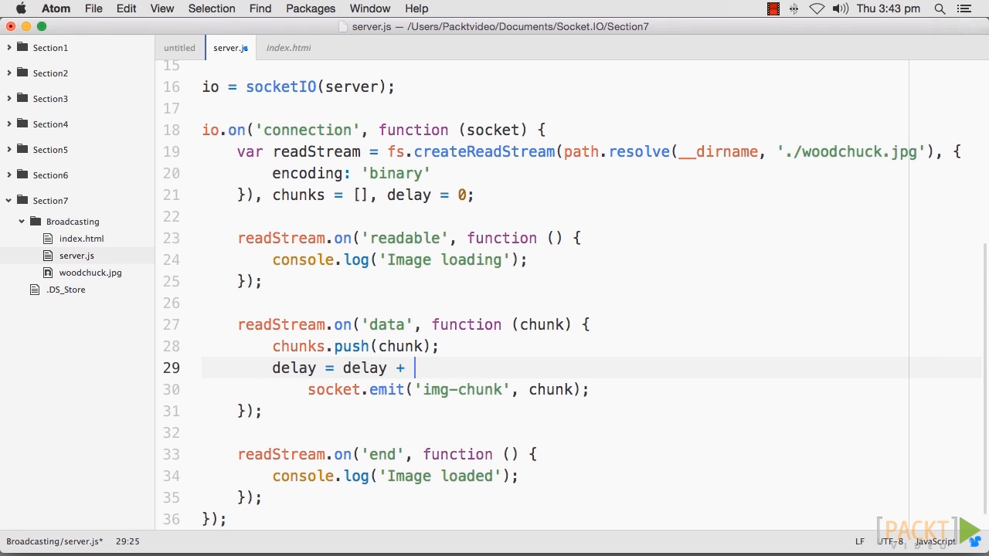
# - Add 'delay = delay + 5000;' and wrap socket.emit in setTimeout(function () { ... }, delay)
pyautogui.write('5000;')
pyautogui.write('setTimeout(function (')
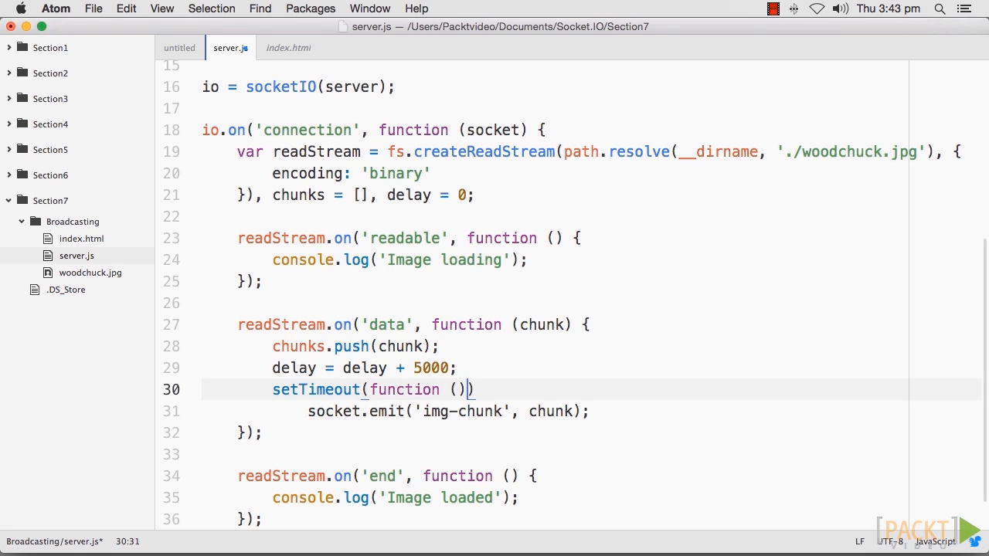
pyautogui.write('{}')
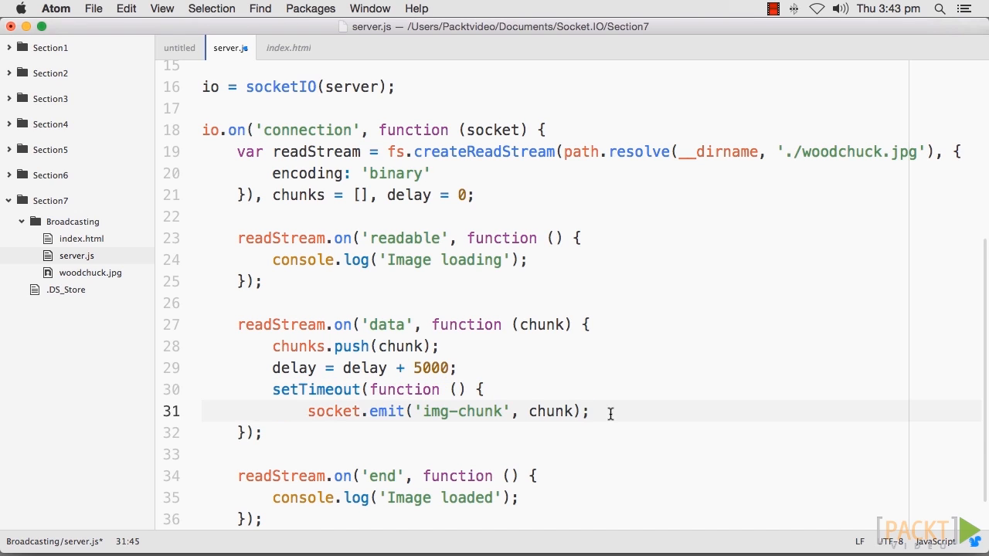
pyautogui.write('}, delay);')
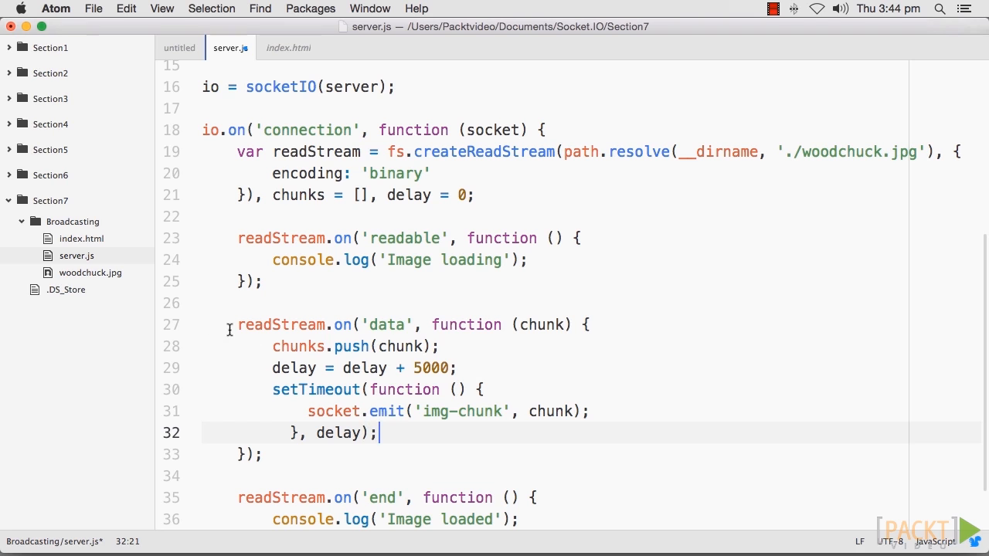
pyautogui.click(341, 410)
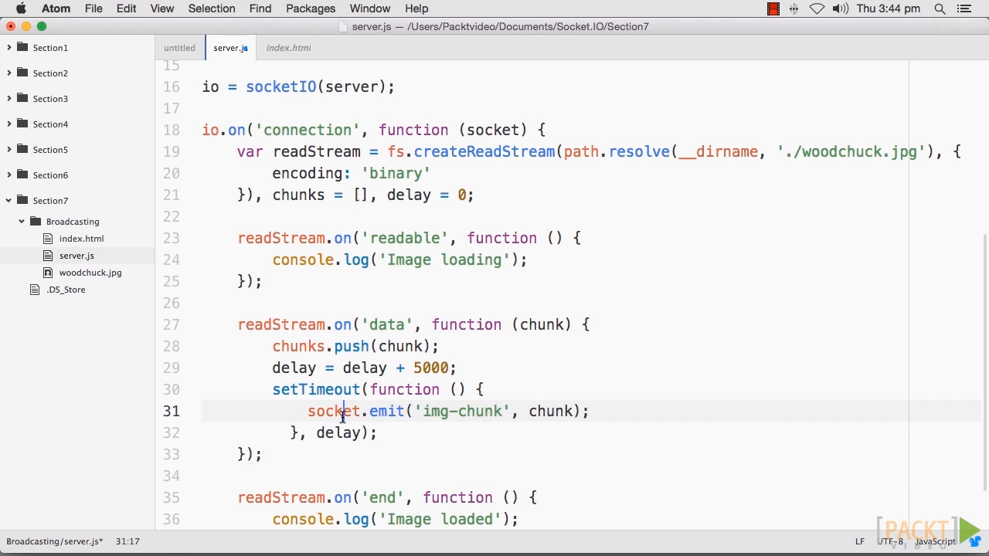
# - Reload localhost:5000 in Chrome to see the image render progressively
pyautogui.click(93, 9)
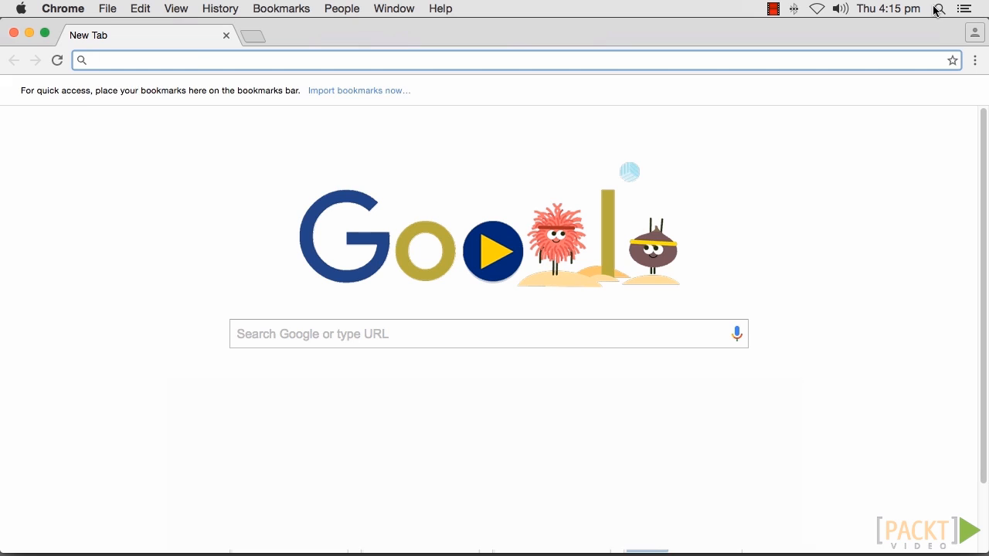
pyautogui.write('localhost:5000')
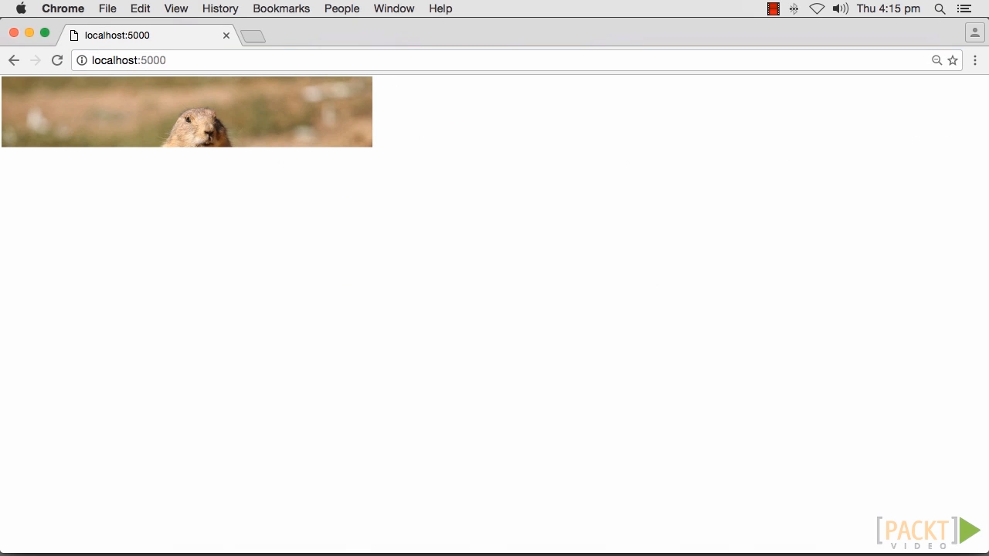